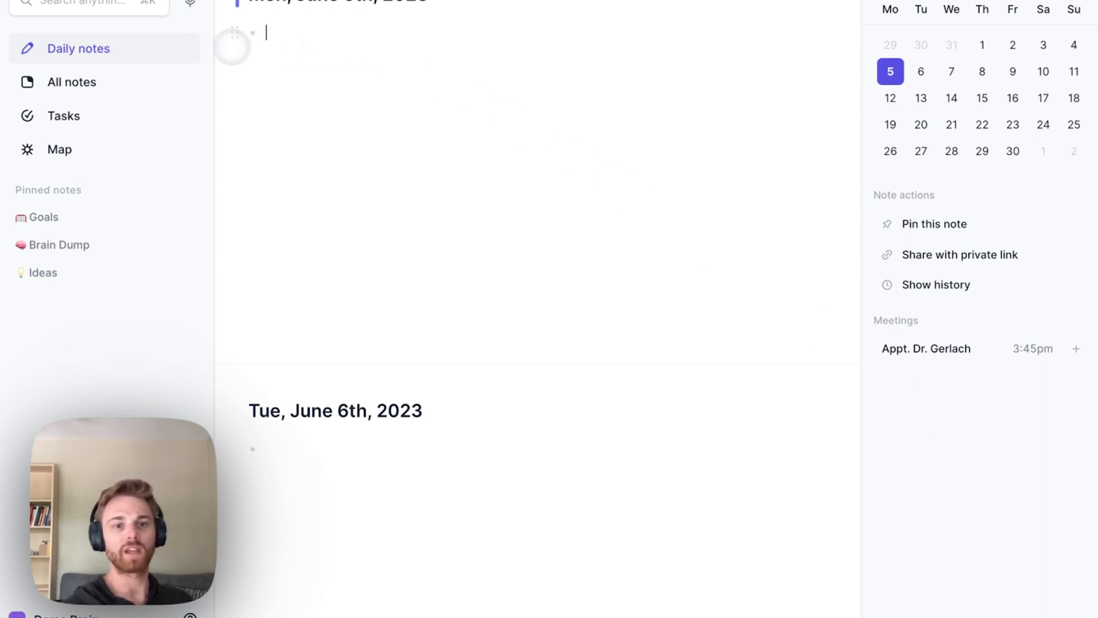
- Record a spoken memo with the microphone and stop it to transcribe under Audio memos
click(423, 62)
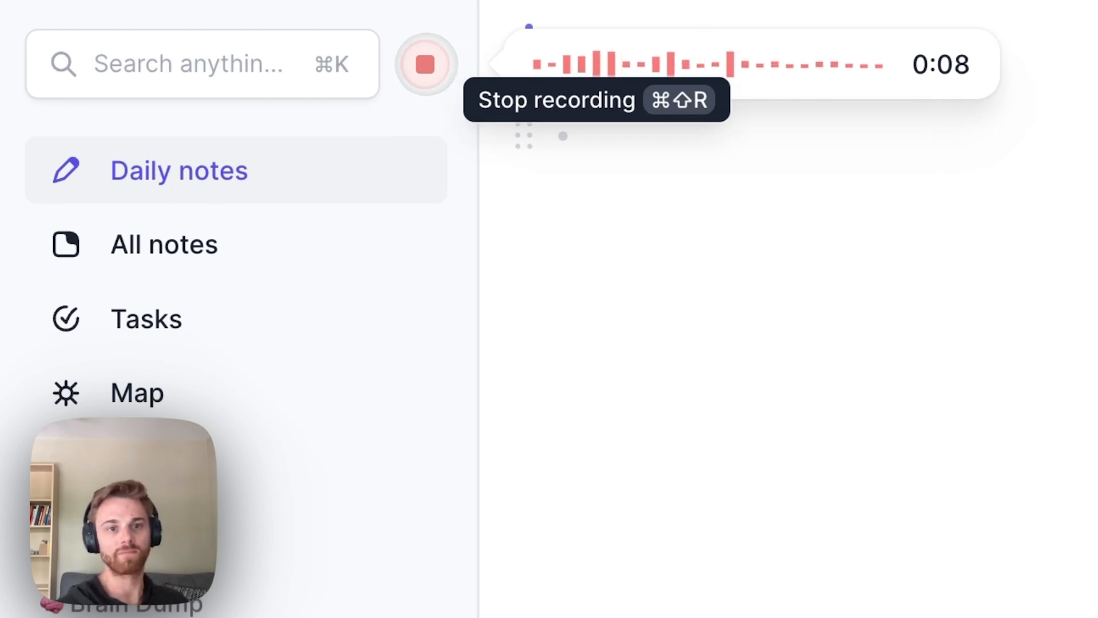
click(425, 64)
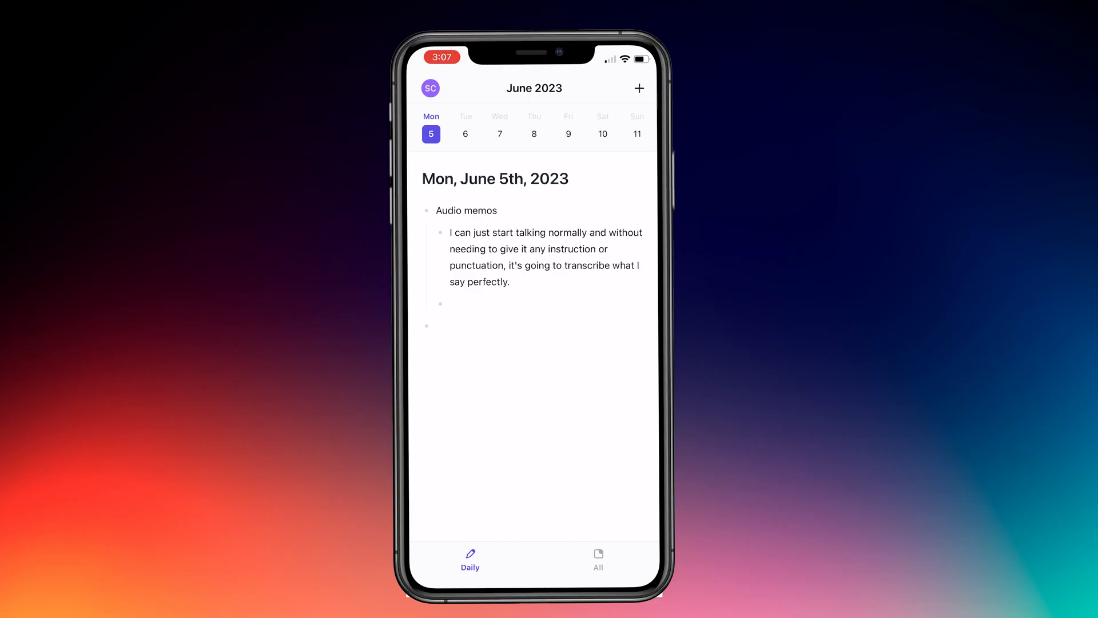
- Add a second memo via Transcribe audio on the phone, stopping once spoken
click(638, 88)
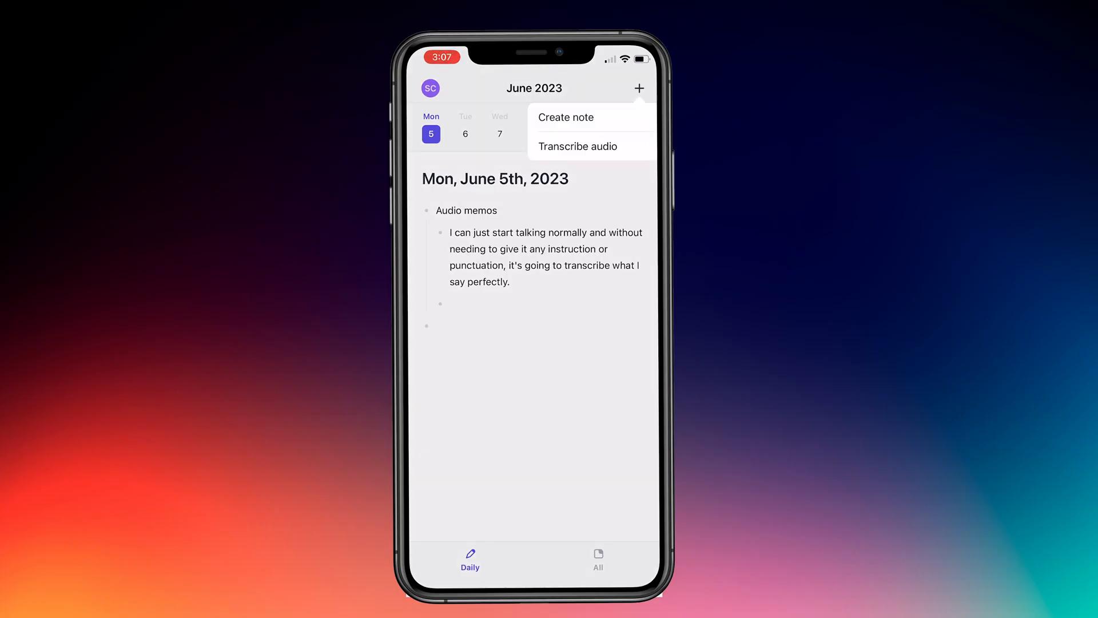
click(577, 145)
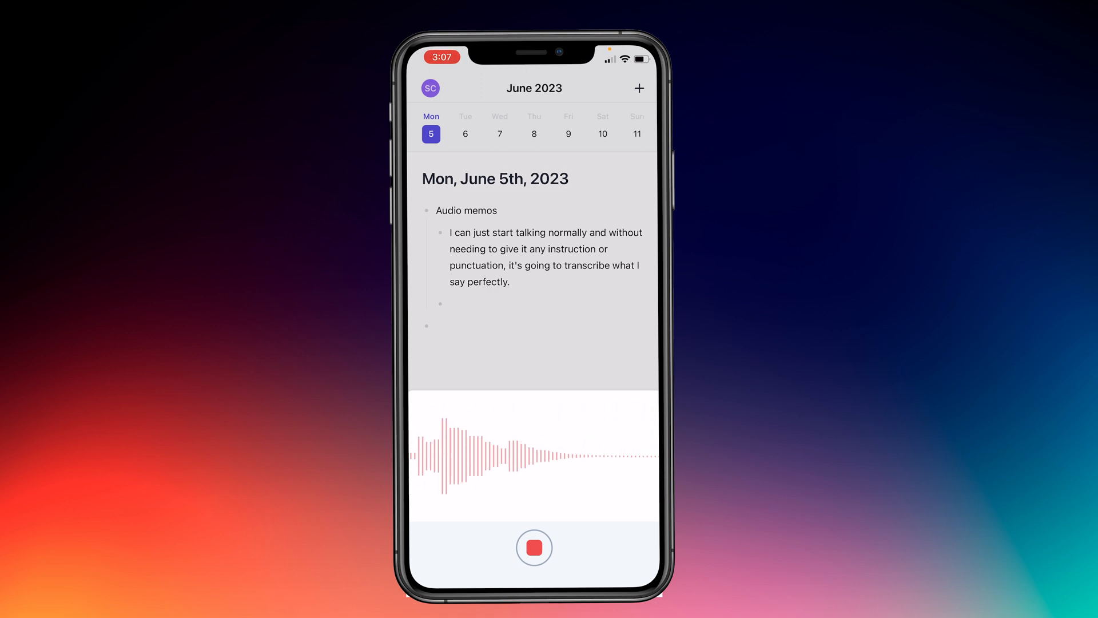
click(534, 547)
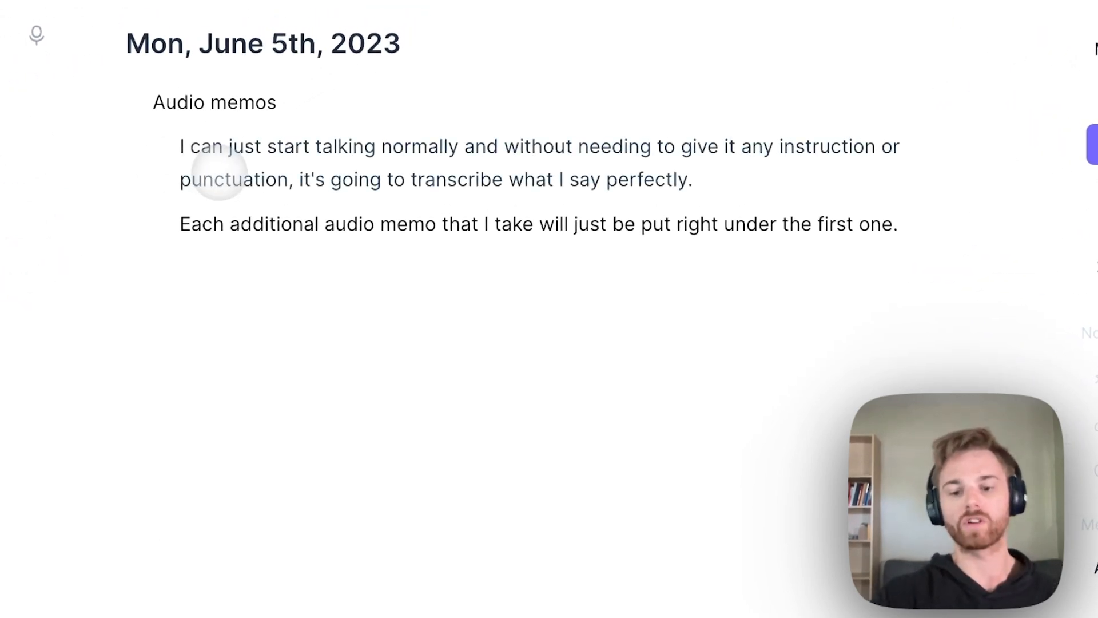
- Bring up the Ask anything to AI palette with Cmd+J and browse its prompt list
key(cmd+j)
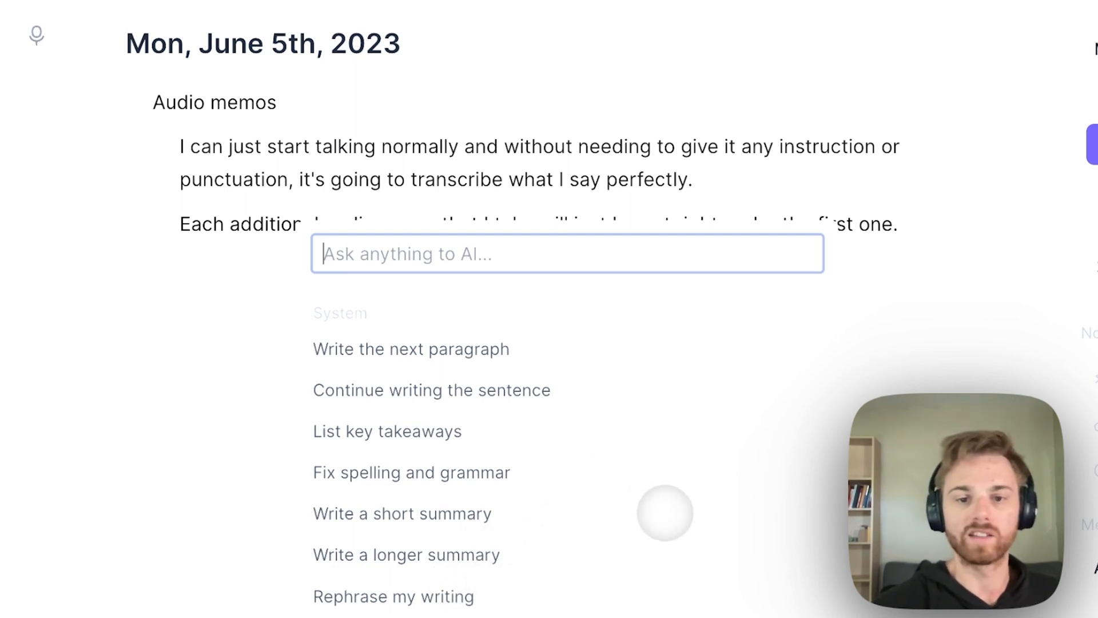
scroll(down, 3)
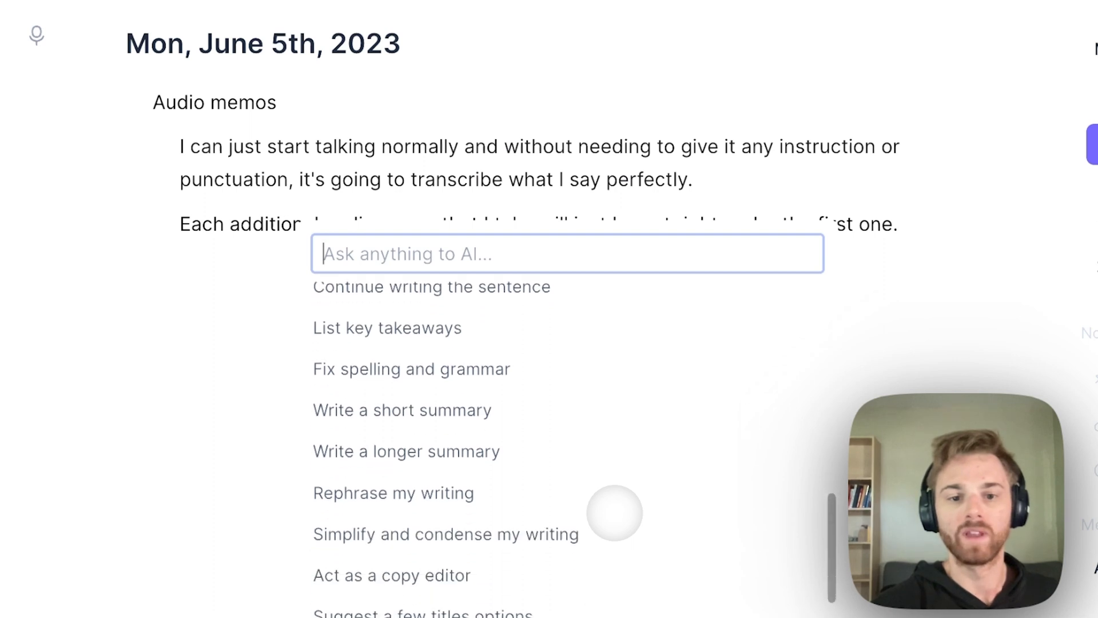